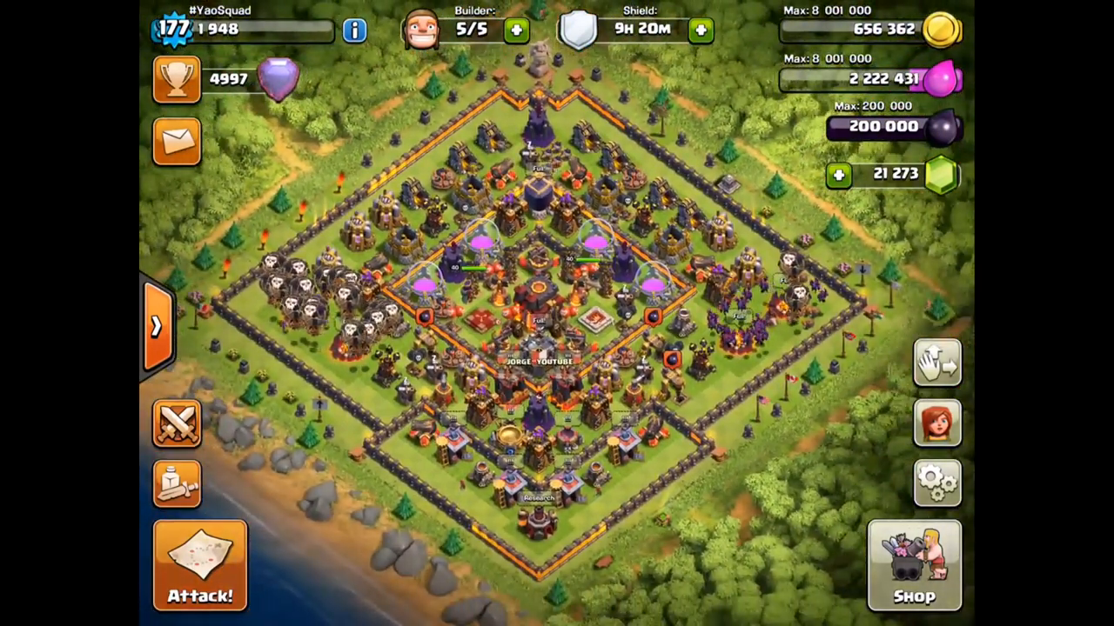
- Glance at the player profile, close it, then open the Legend League top players ranking
click(174, 29)
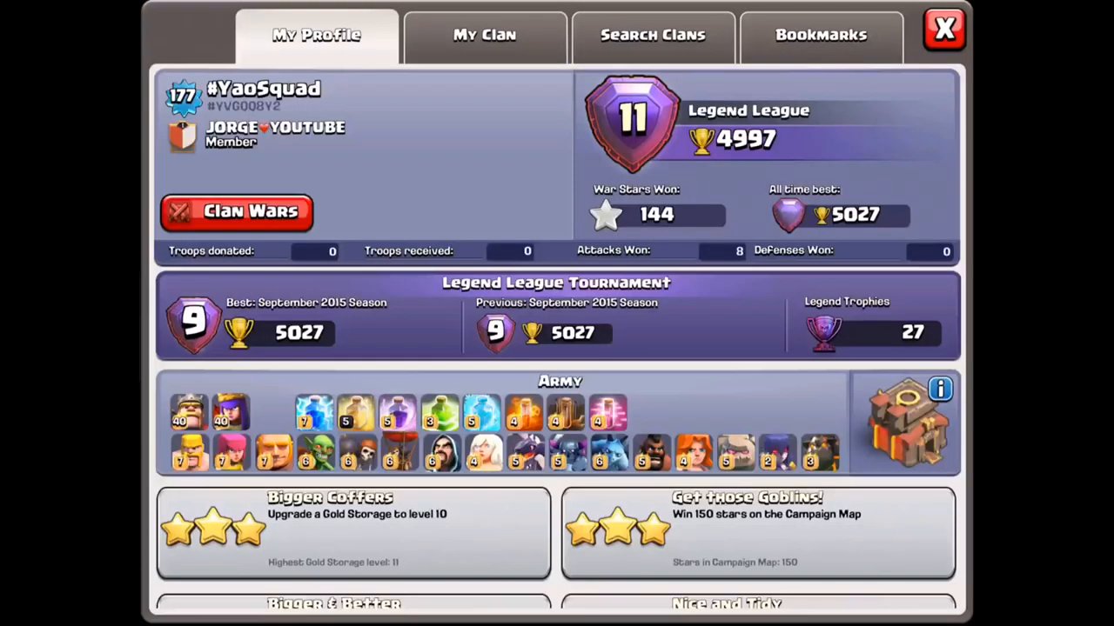
click(944, 29)
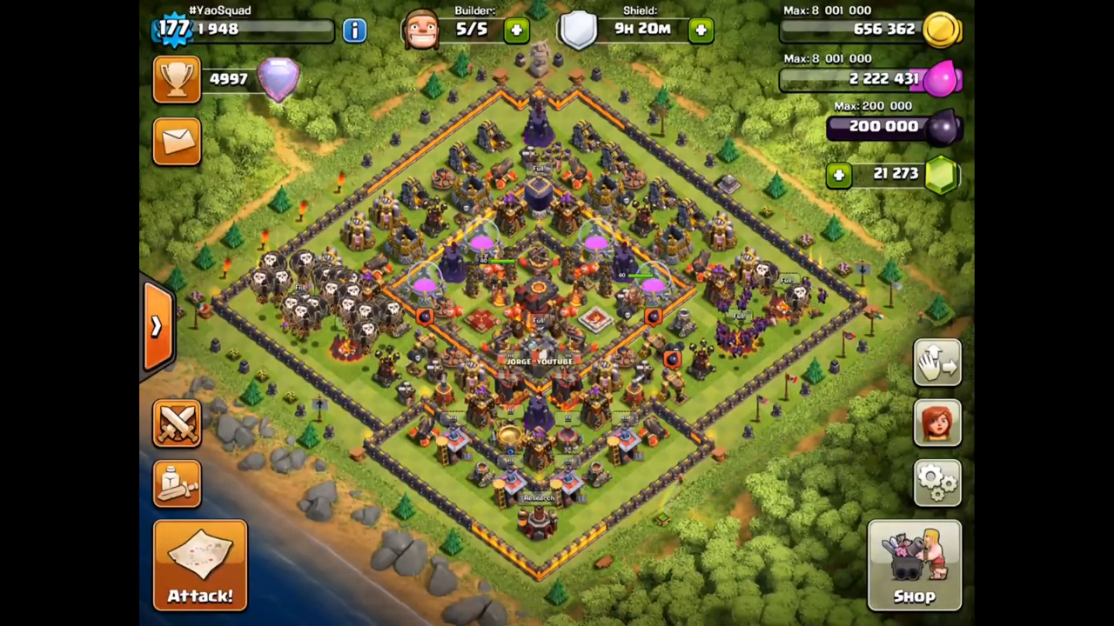
click(176, 78)
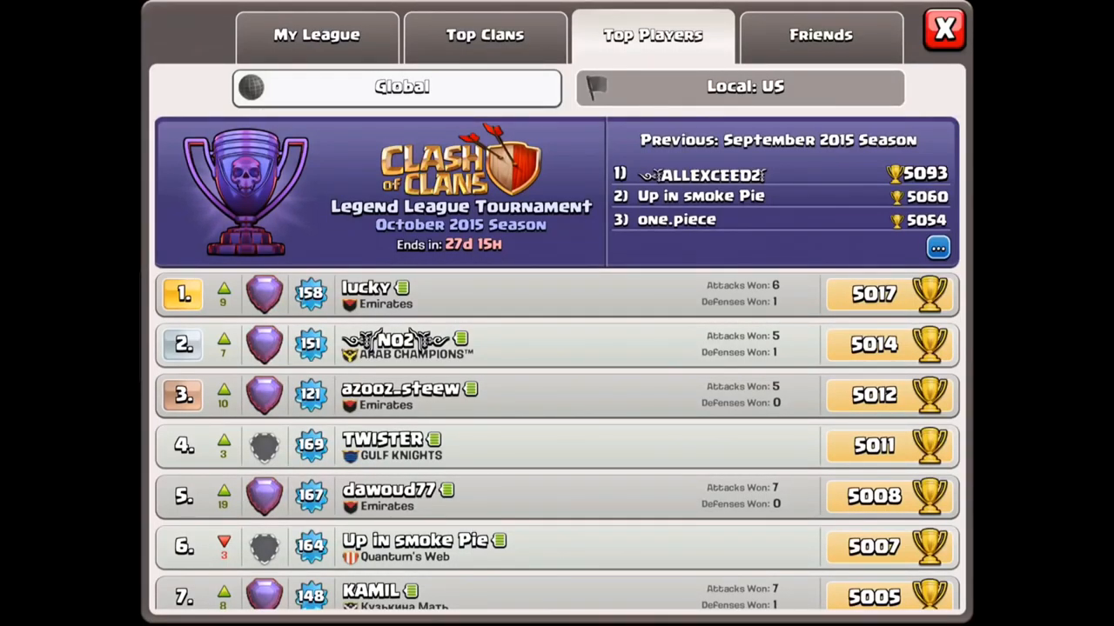
- View the September 2015 season's final standings and scroll through the top players
click(938, 249)
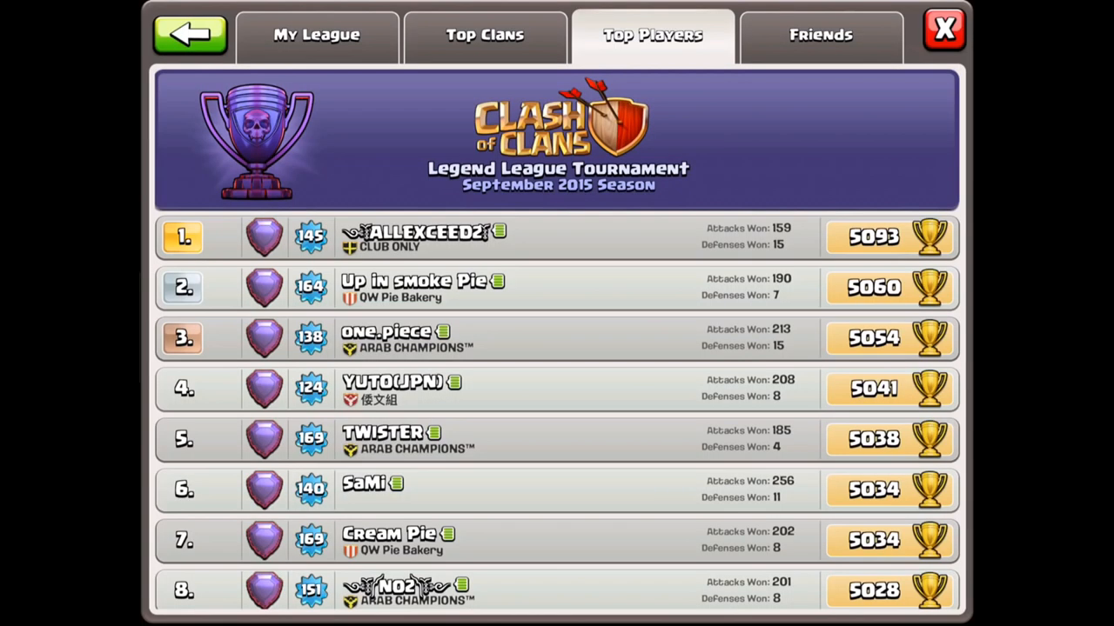
scroll(down, 3)
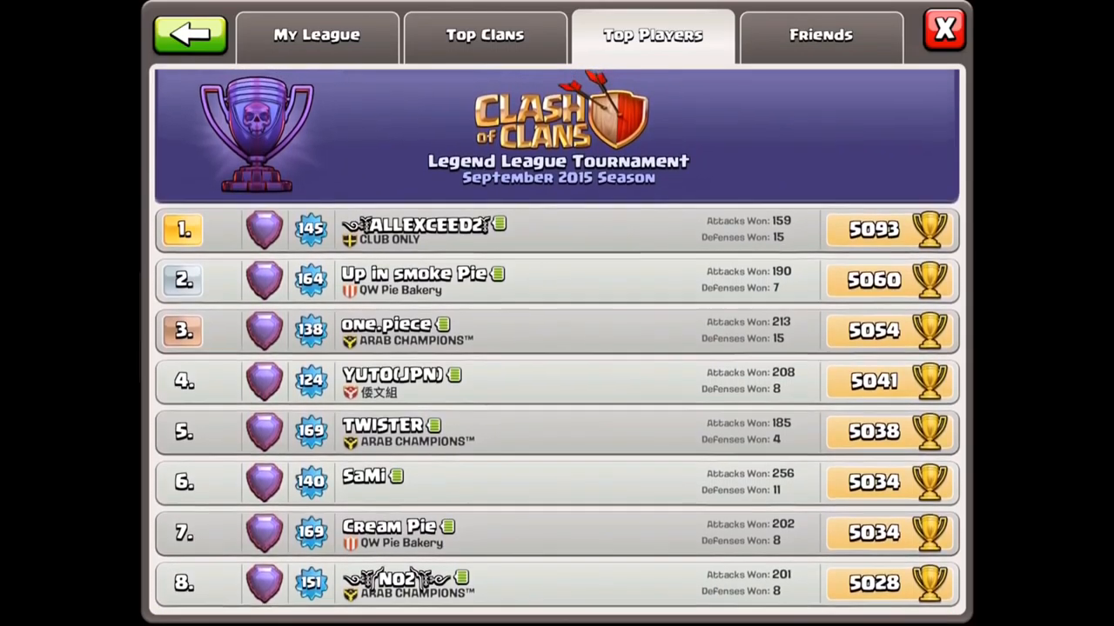
scroll(down, 3)
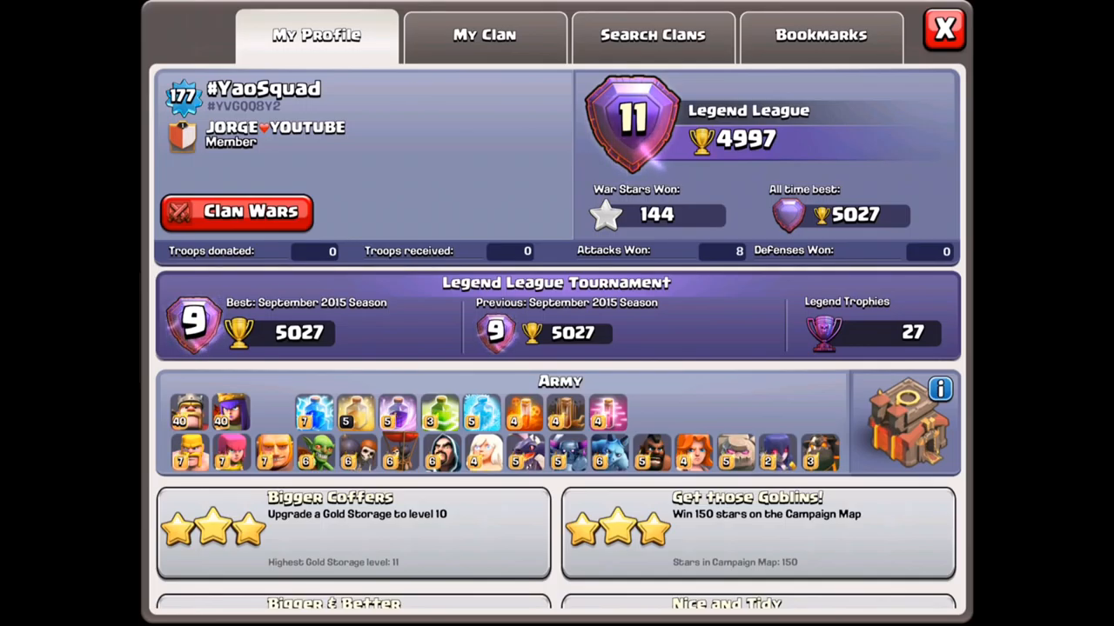
- Close the profile window with the red X to return to the village
click(944, 28)
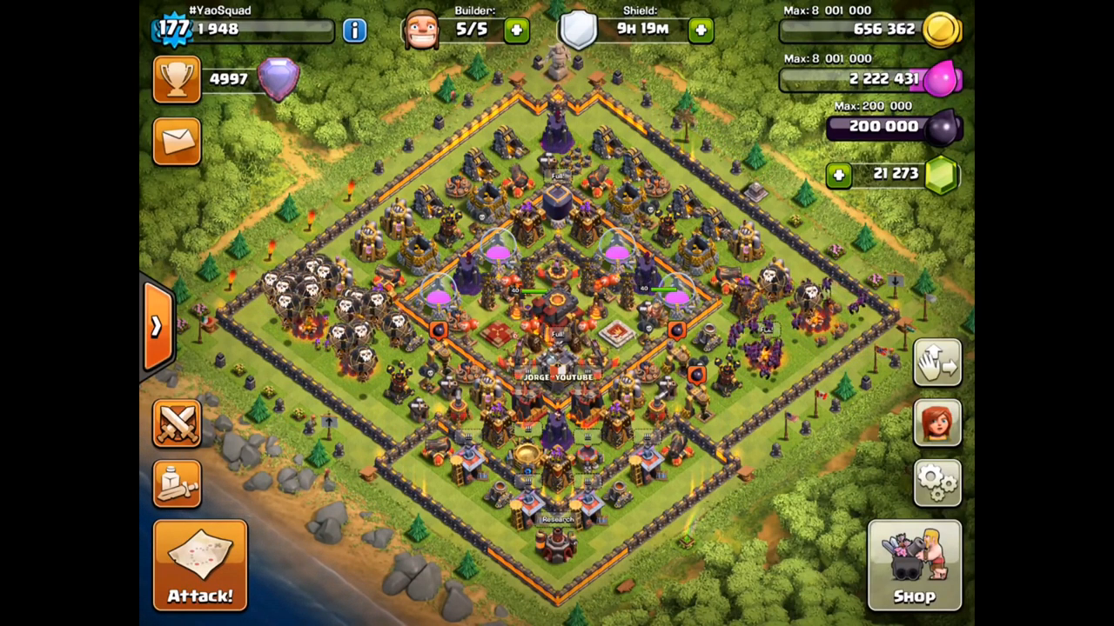
- From the Attack Log, replay the 54% winning attack against Weis_
click(175, 142)
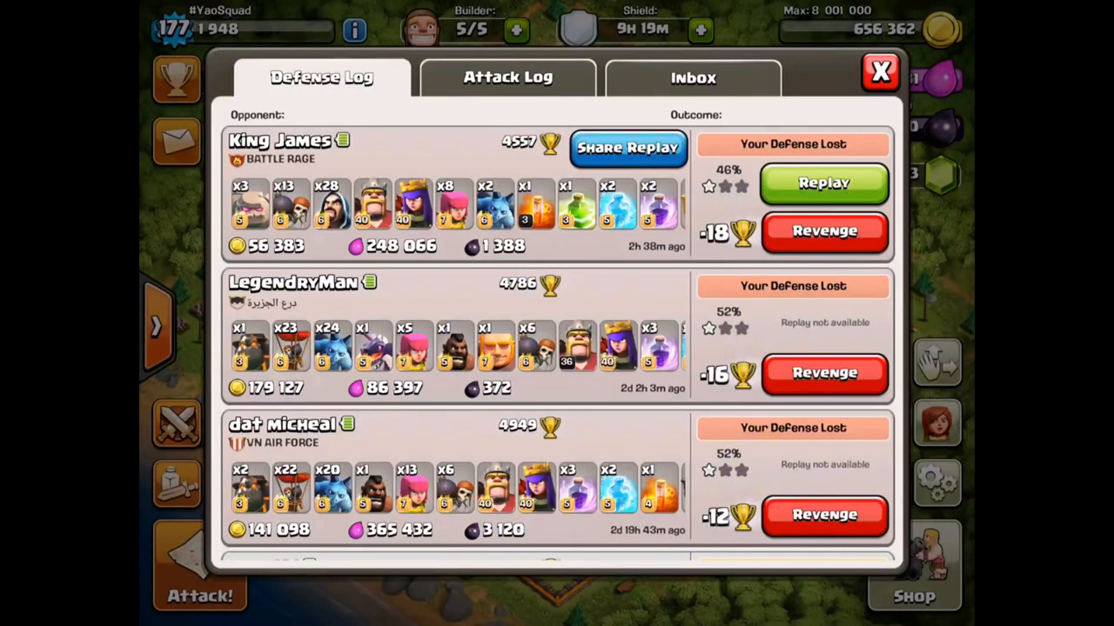
click(508, 77)
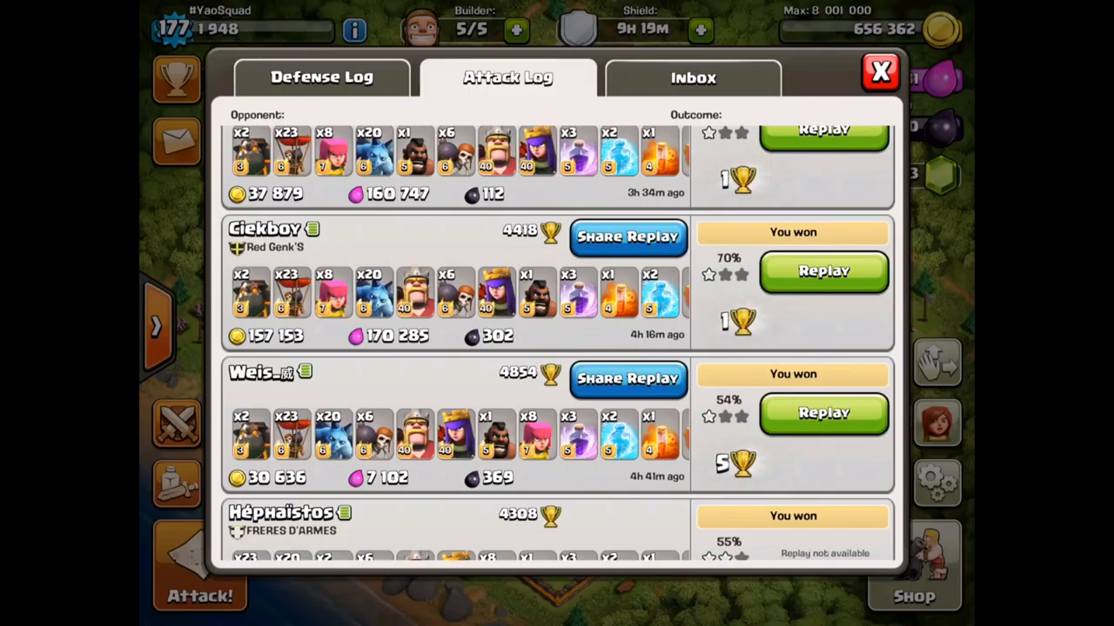
click(822, 413)
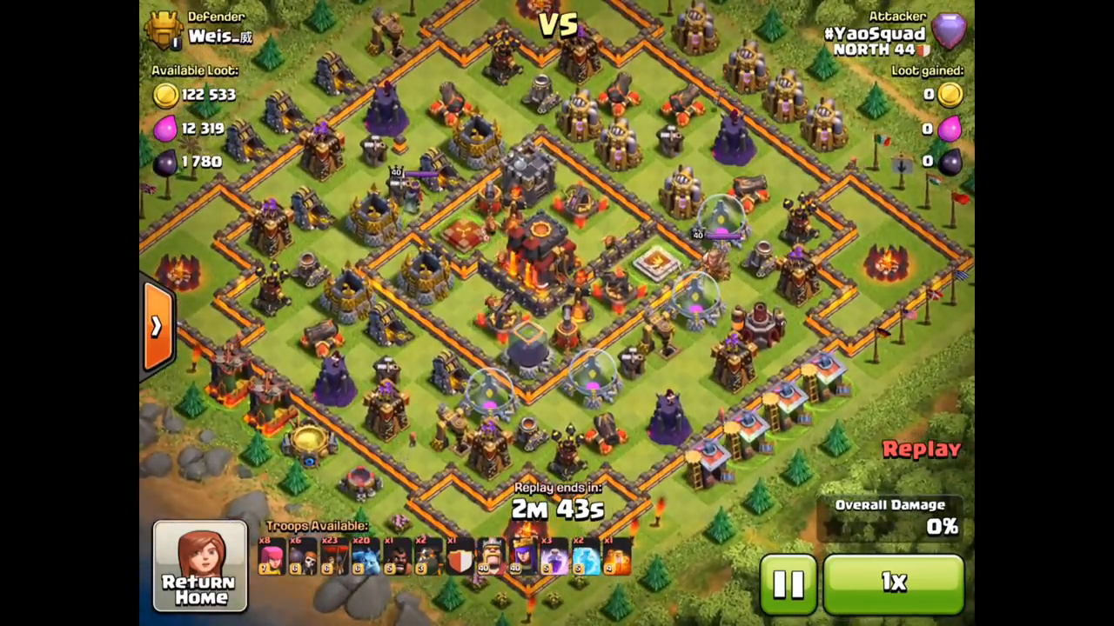
- Pause the Weis_ replay to study the square-in-square base, then resume playback
click(785, 583)
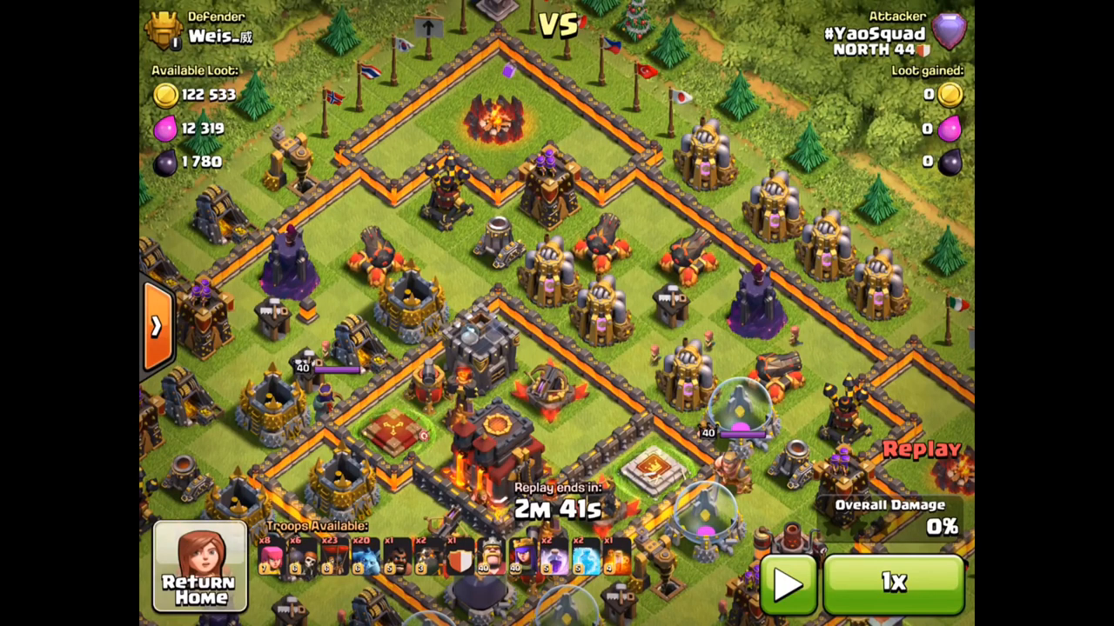
click(786, 583)
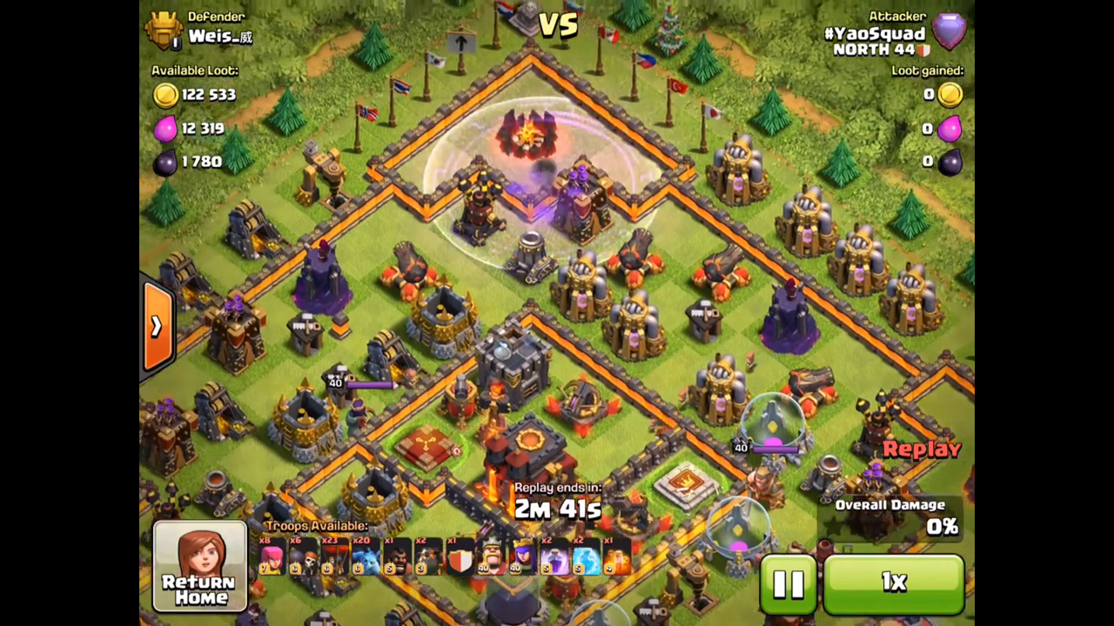